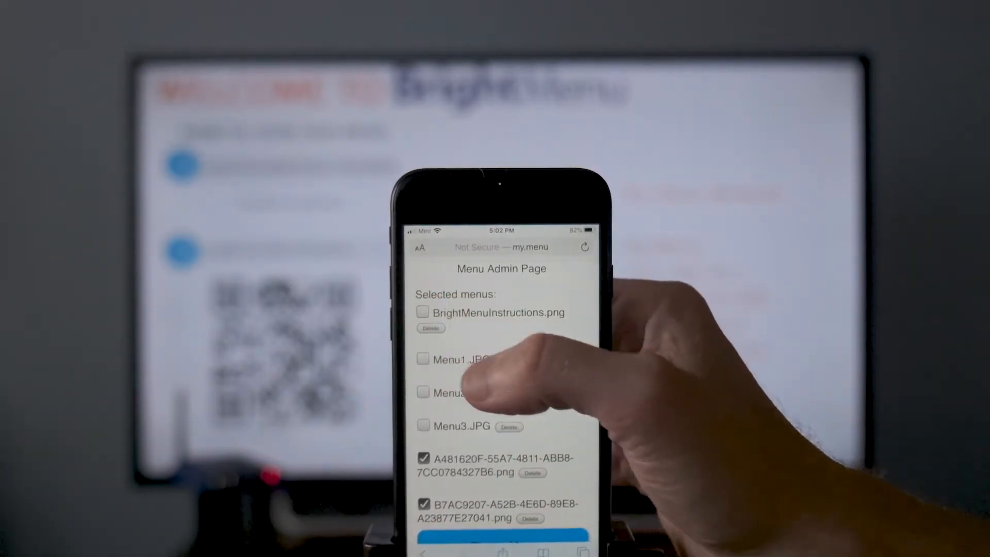
scroll(down, 3)
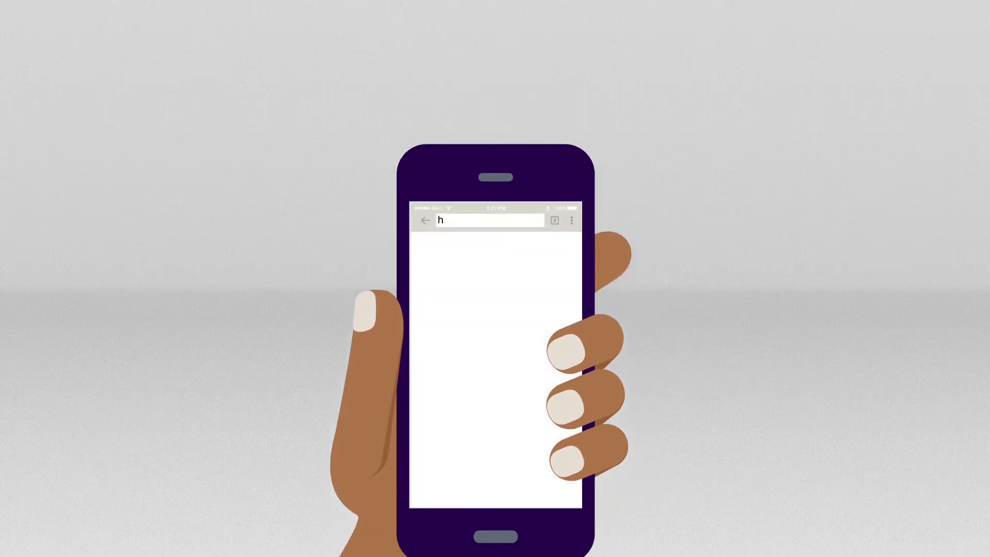
text(http://my.menu)
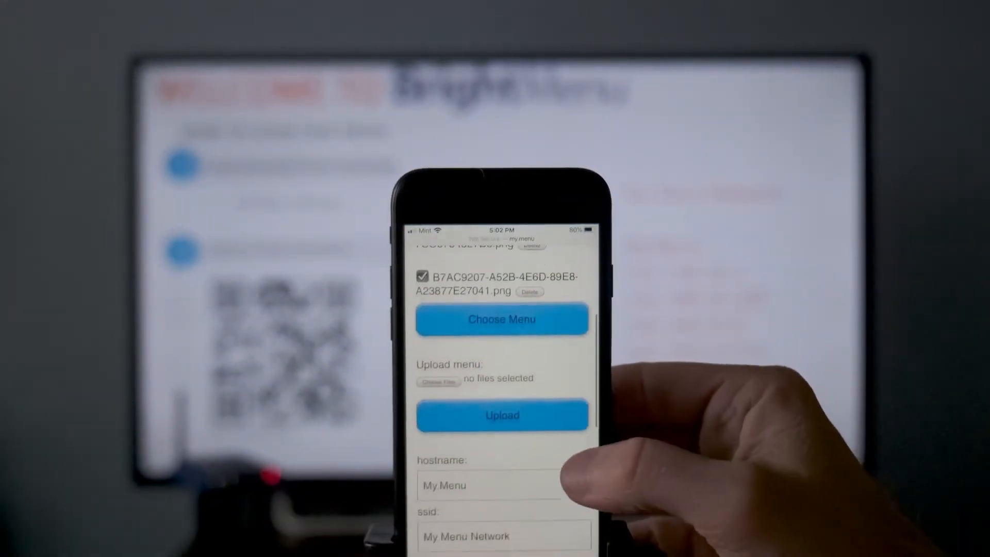
Enter hostname NatureOrganic.menu and SSID NatureOrganic Network on the admin page.
click(491, 486)
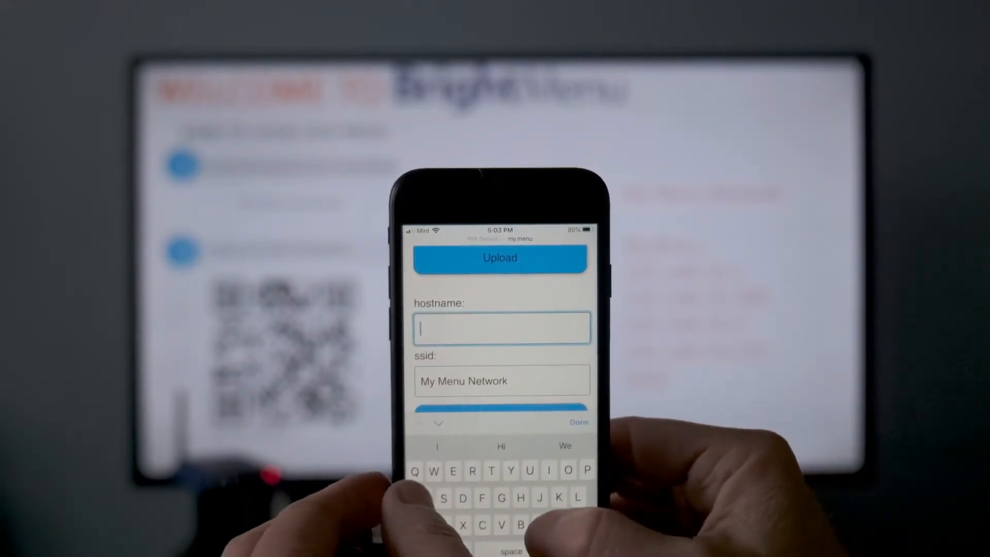
text(NatureOrganic.)
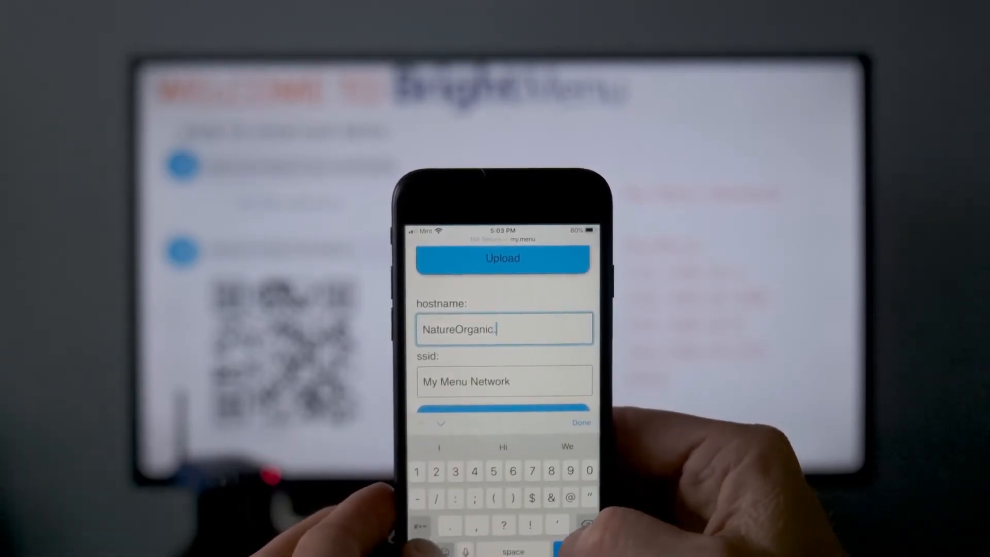
text(menu)
click(504, 380)
text(NatureOrganic)
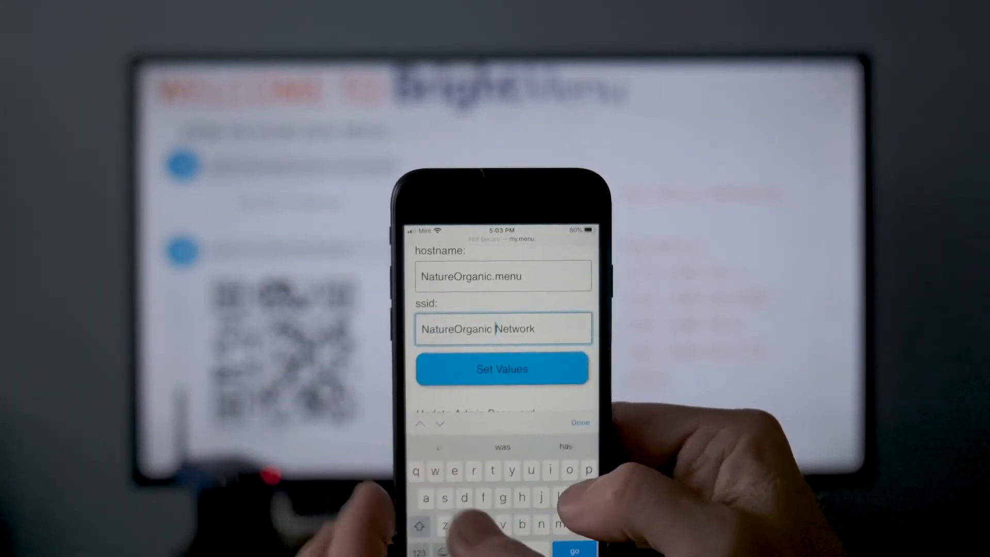
Save the network values and rejoin the phone to NatureOrganic Network Wi-Fi.
click(501, 368)
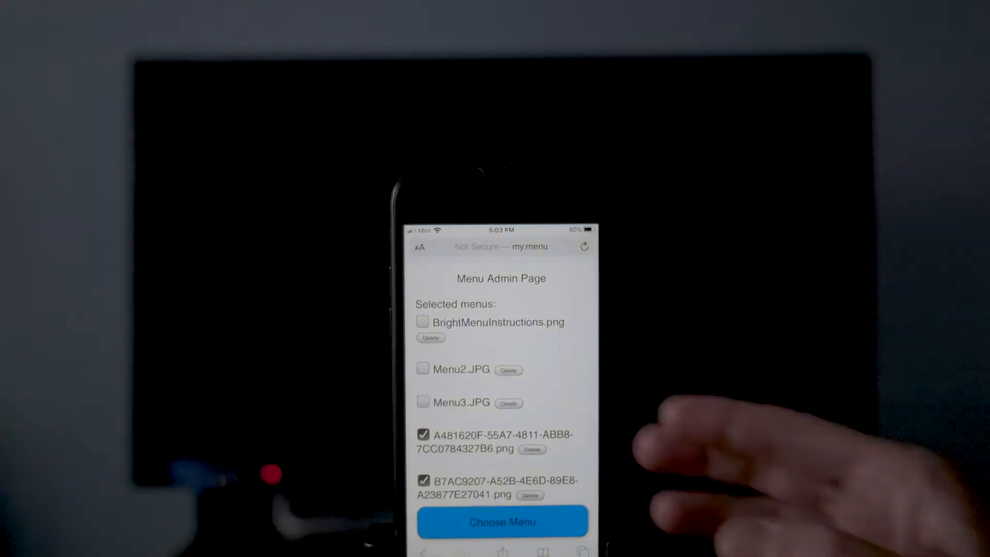
scroll(down, 3)
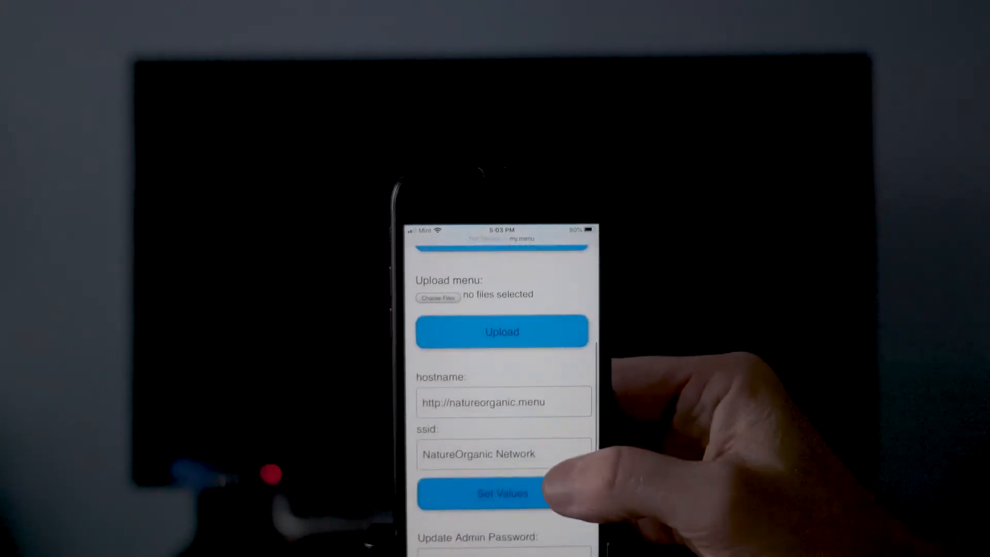
scroll(down, 3)
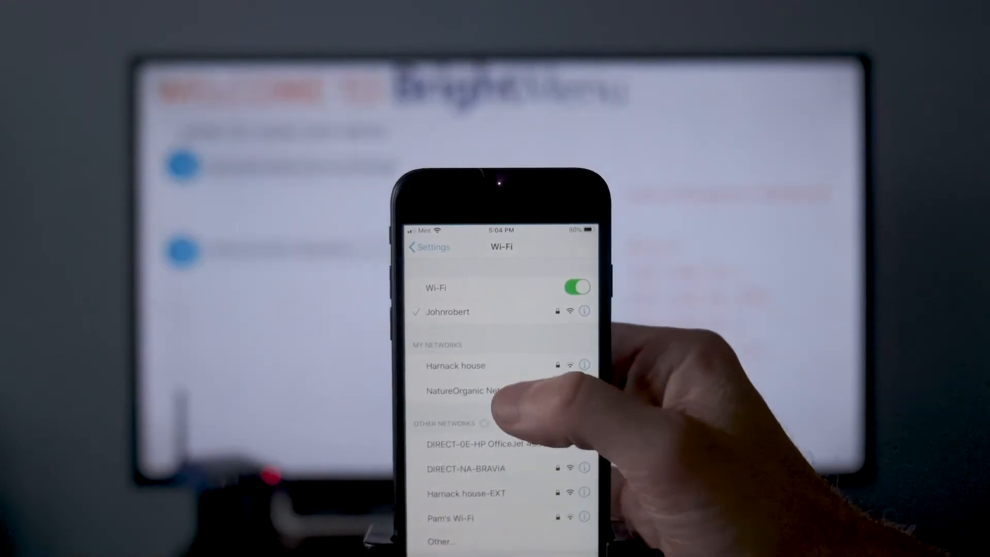
click(480, 390)
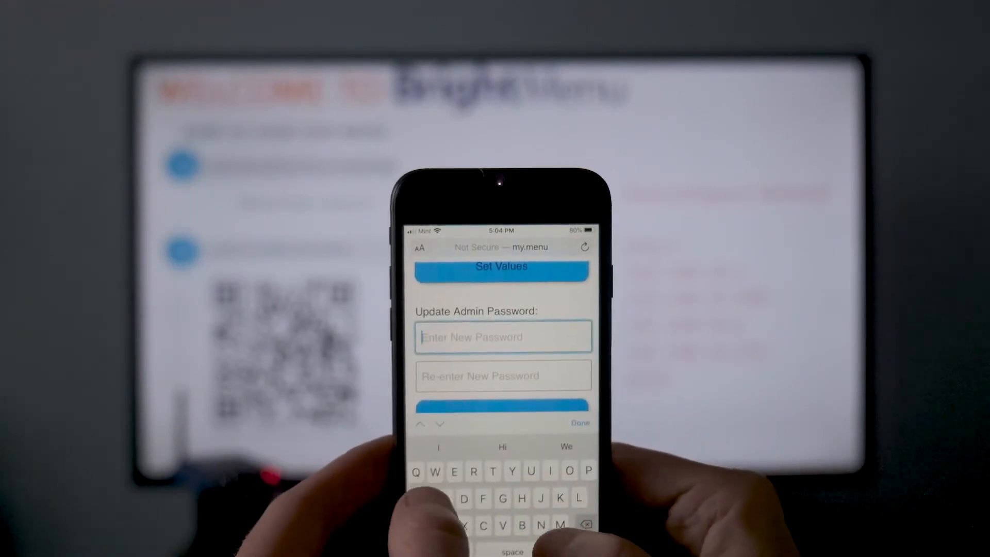
Update the admin password, then log back in as admin with it.
text(Bri)
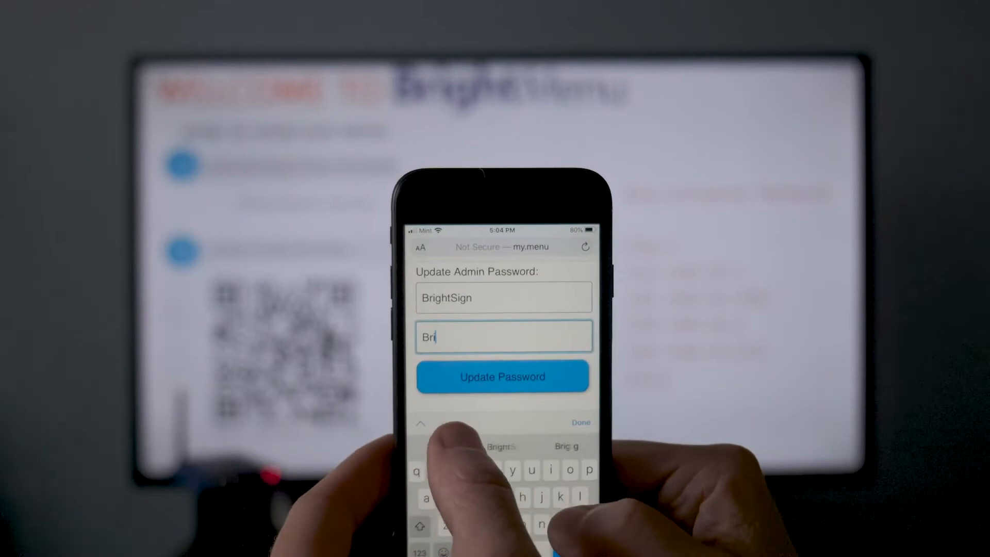
click(502, 376)
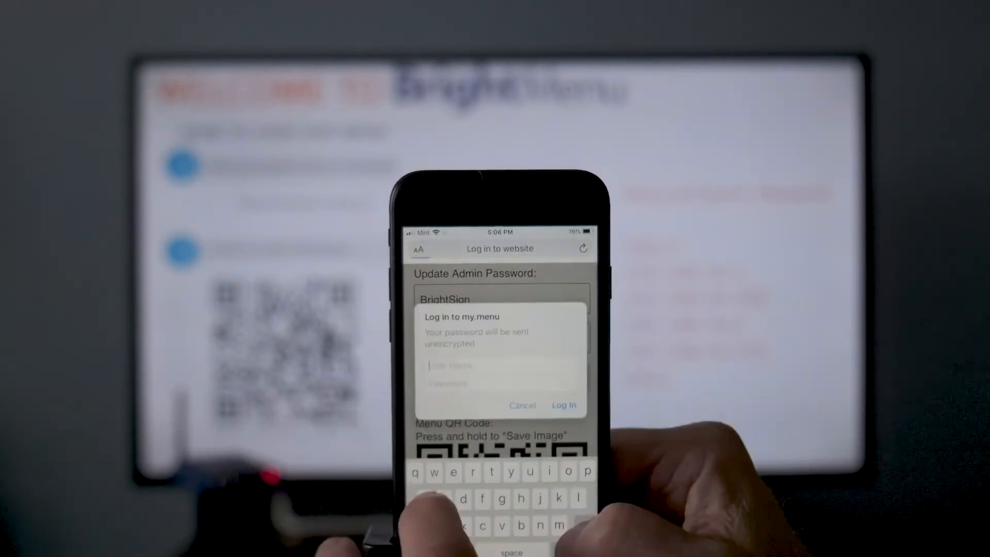
text(admin)
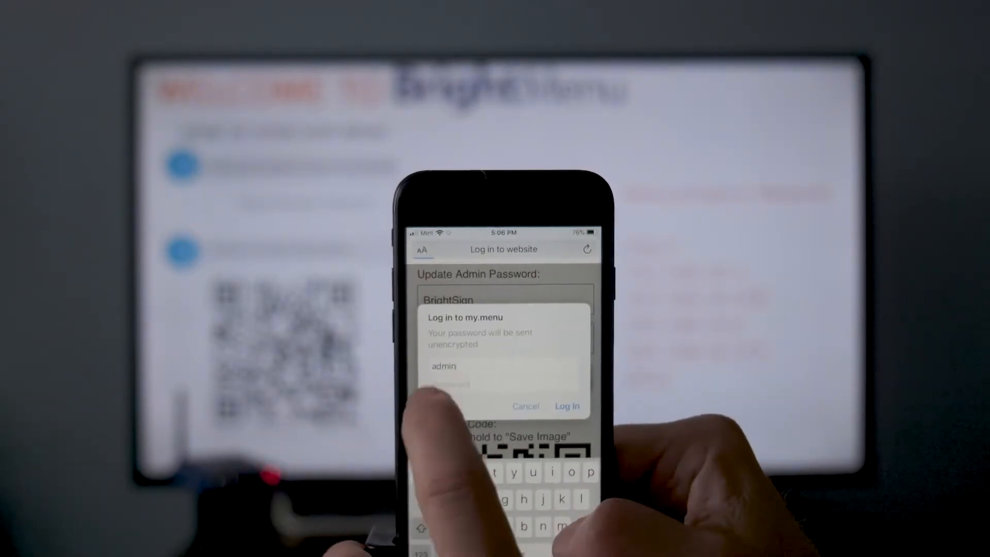
text(••)
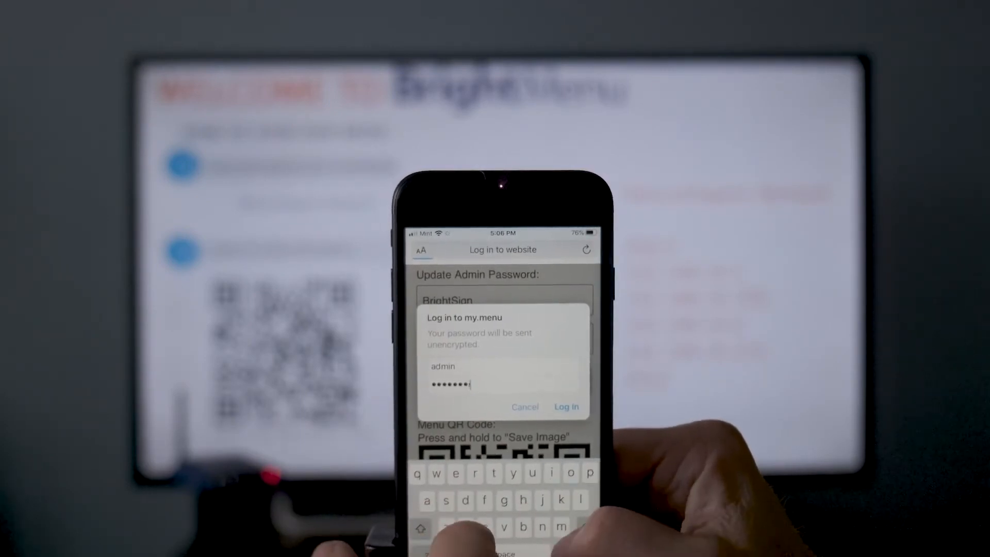
click(565, 407)
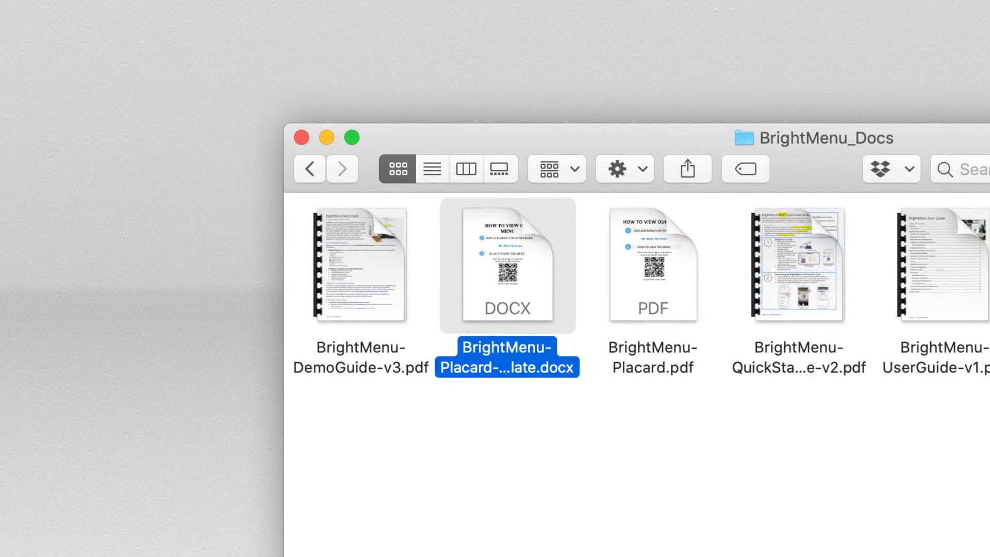
Open the BrightMenu-Placard template .docx from the BrightMenu_Docs folder.
double_click(507, 266)
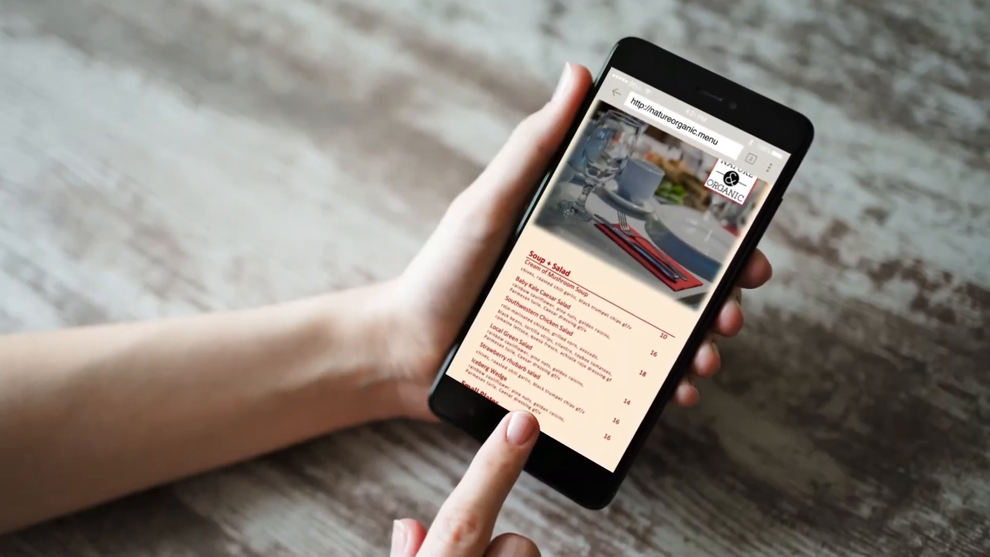
Scroll through the natureorganic.menu mains, sides and featured wines on the phone.
scroll(down, 3)
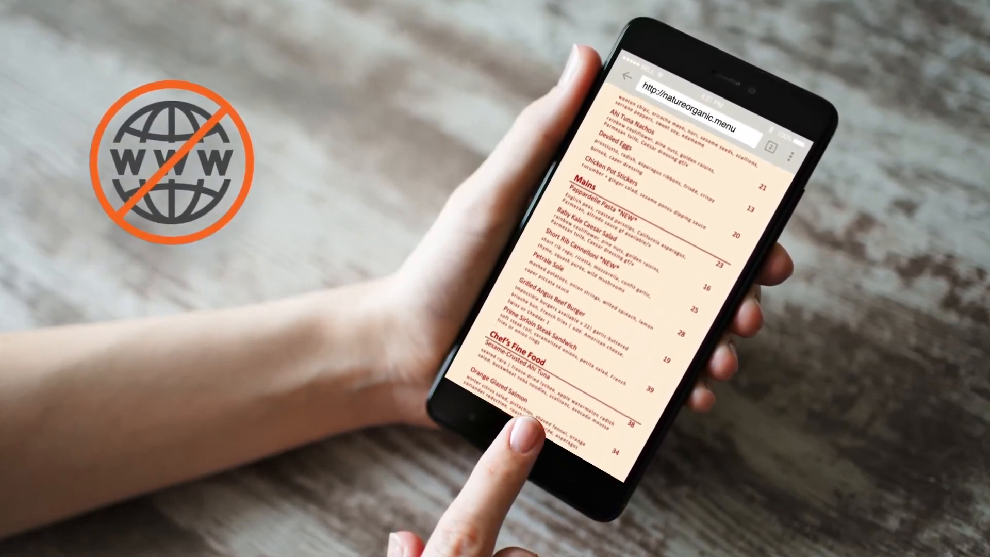
scroll(down, 3)
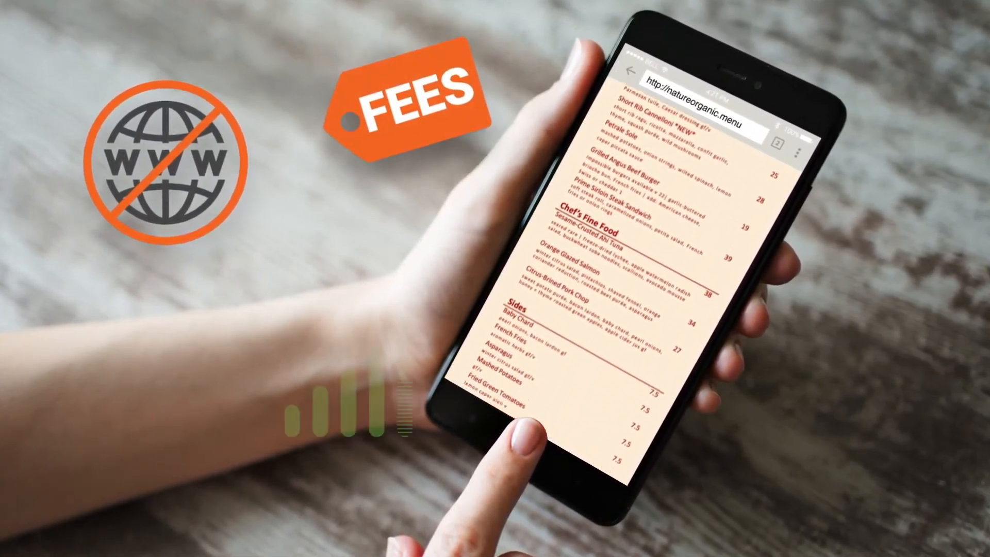
scroll(down, 3)
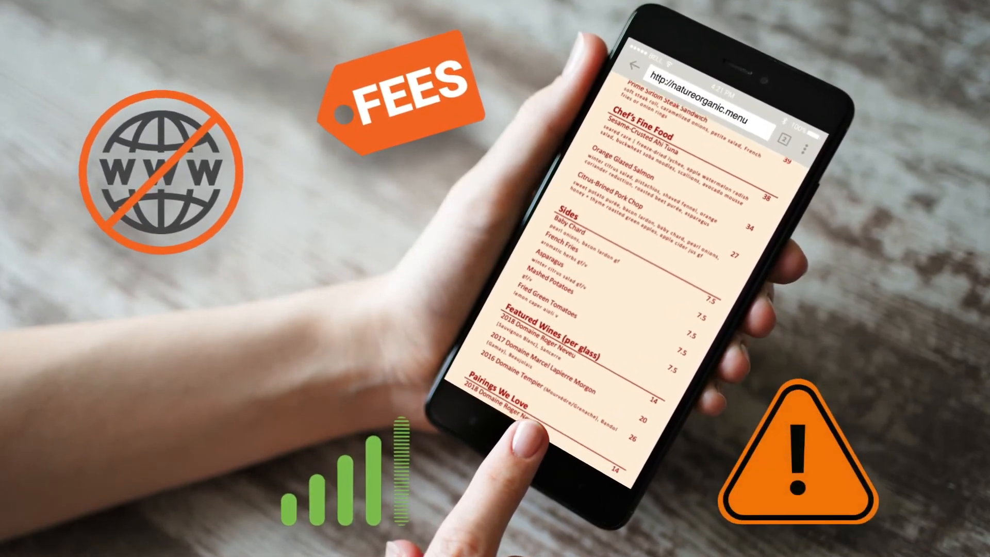